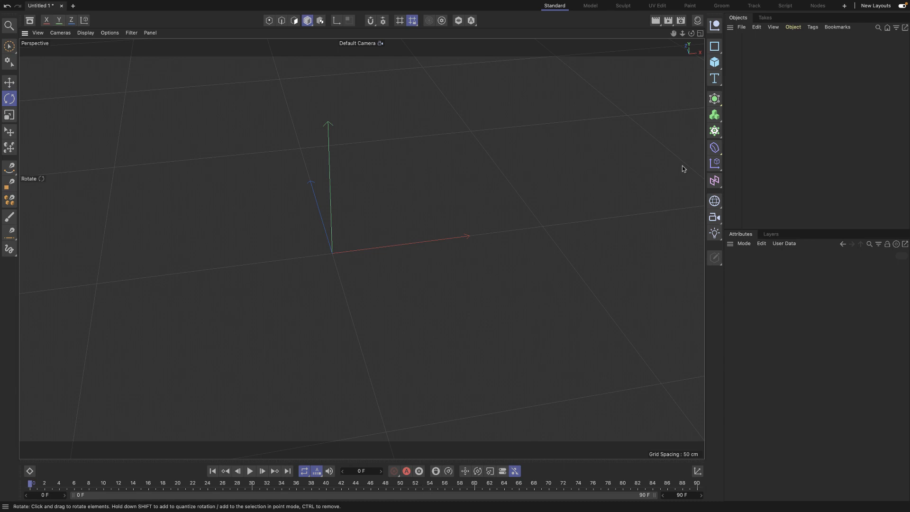
# Step: Add a Cube primitive to the empty scene
pyautogui.click(715, 61)
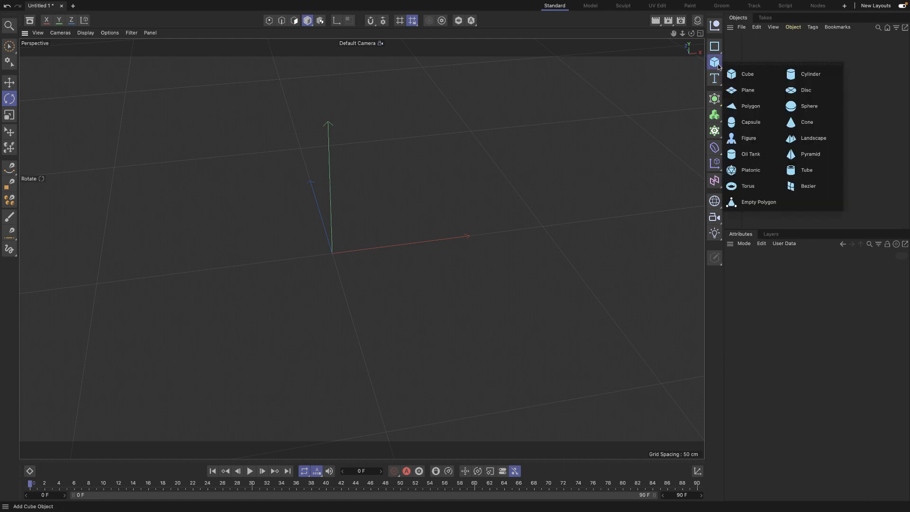
pyautogui.click(747, 74)
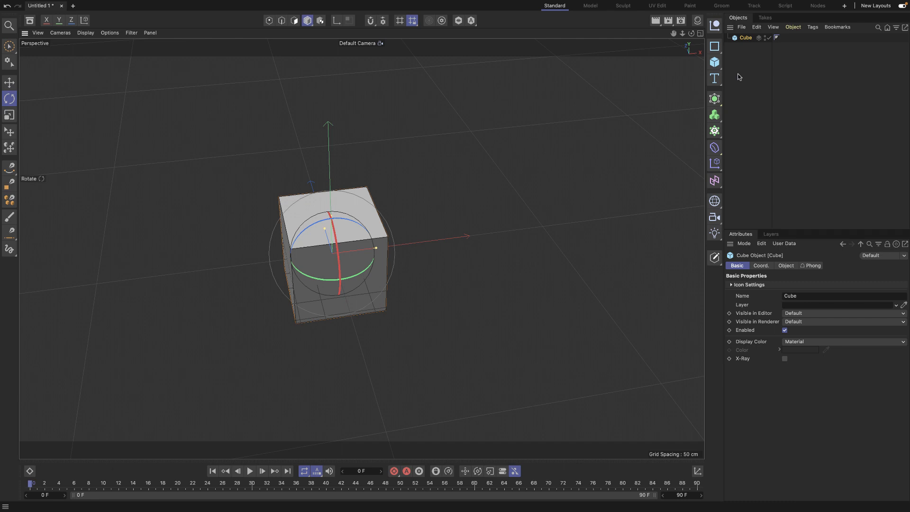
pyautogui.moveTo(371, 261)
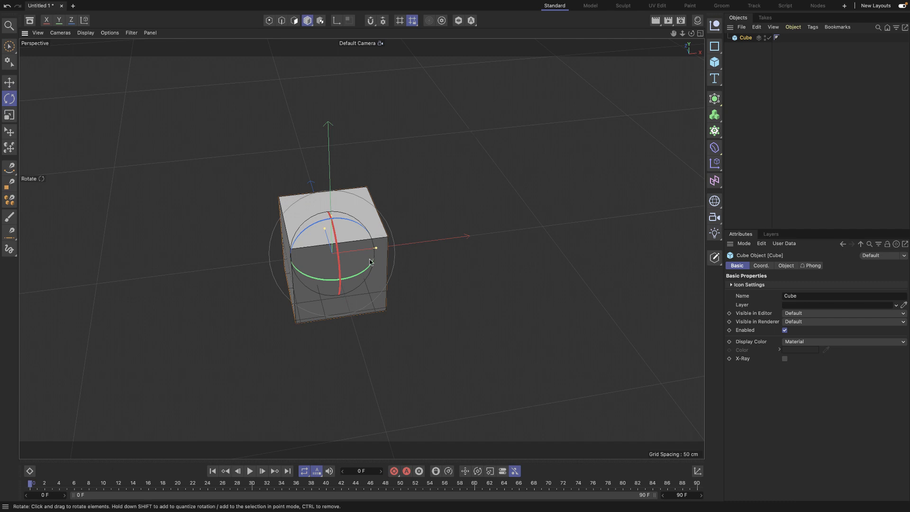
# Step: Rotate the cube several times, watching it pivot about its own centre (about -37°)
pyautogui.moveTo(371, 247); pyautogui.dragTo(329, 215)
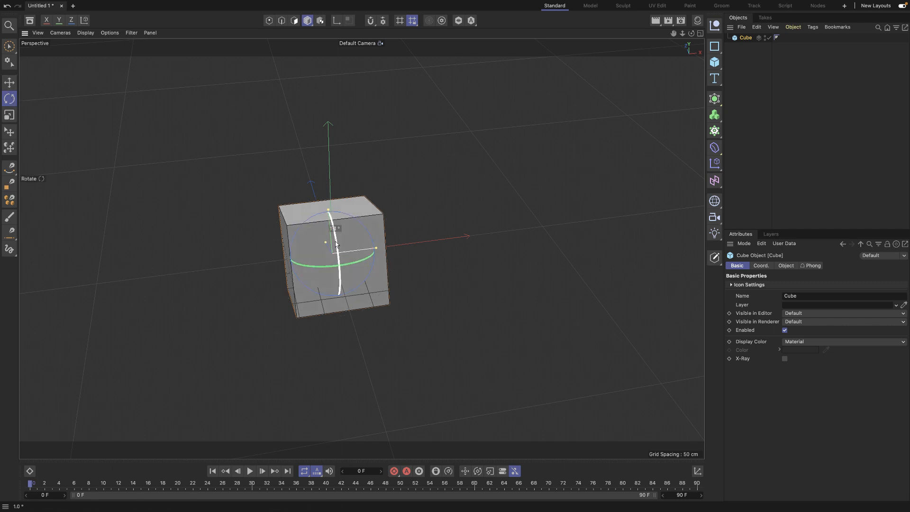
pyautogui.moveTo(337, 243); pyautogui.dragTo(344, 268)
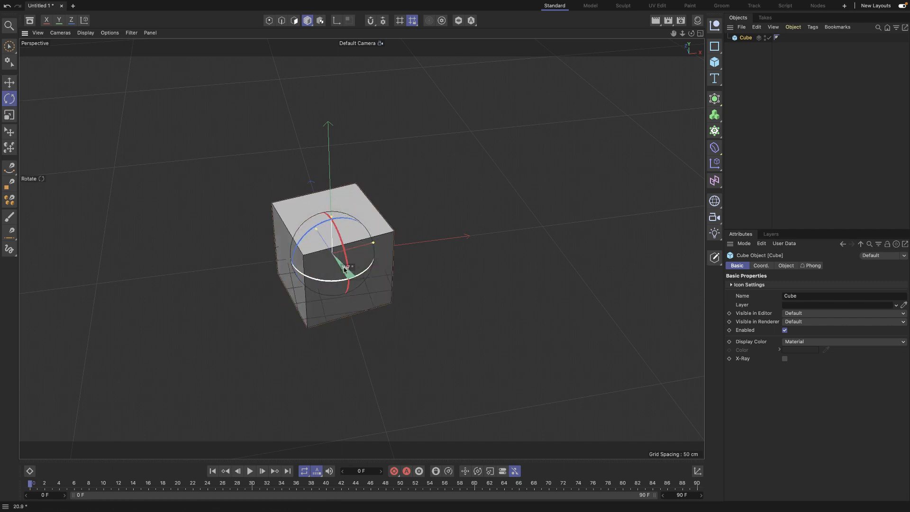
pyautogui.moveTo(342, 267); pyautogui.dragTo(360, 262)
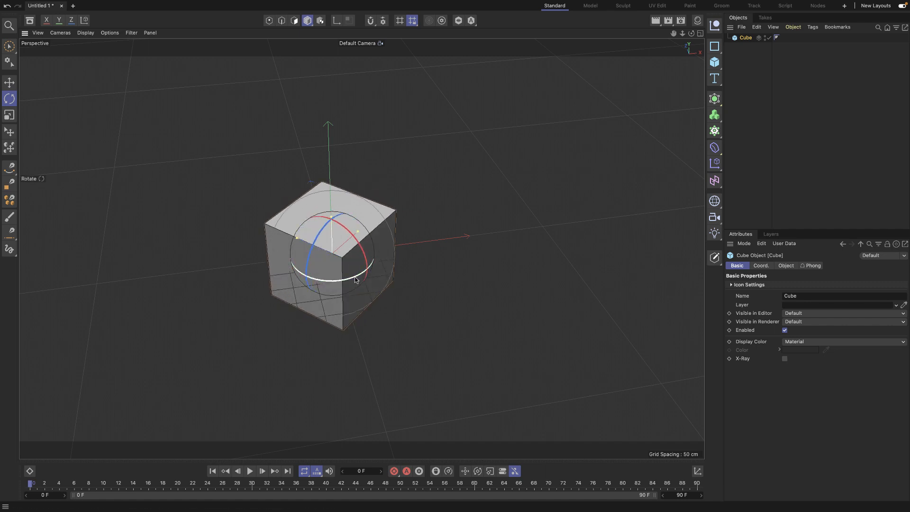
pyautogui.moveTo(354, 281); pyautogui.dragTo(328, 276)
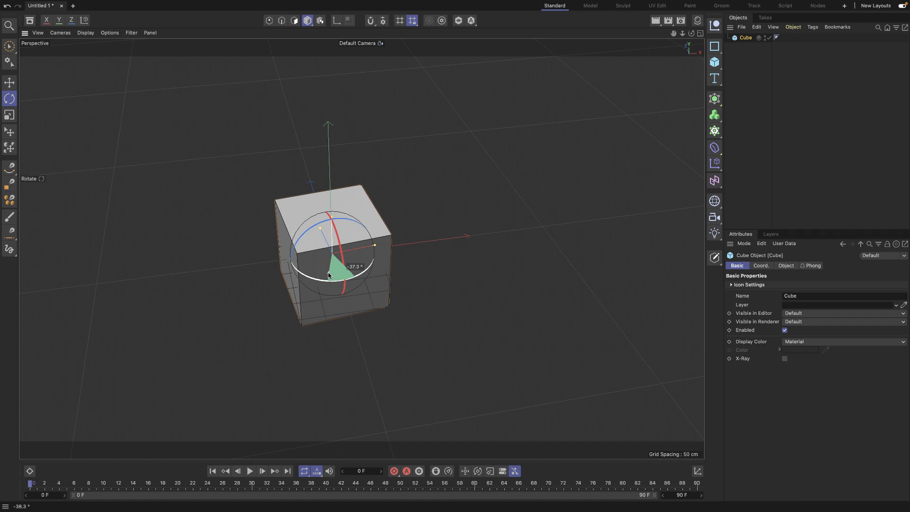
# Step: Scale the cube along Y so it stretches into a tall box from its centre
pyautogui.click(9, 115)
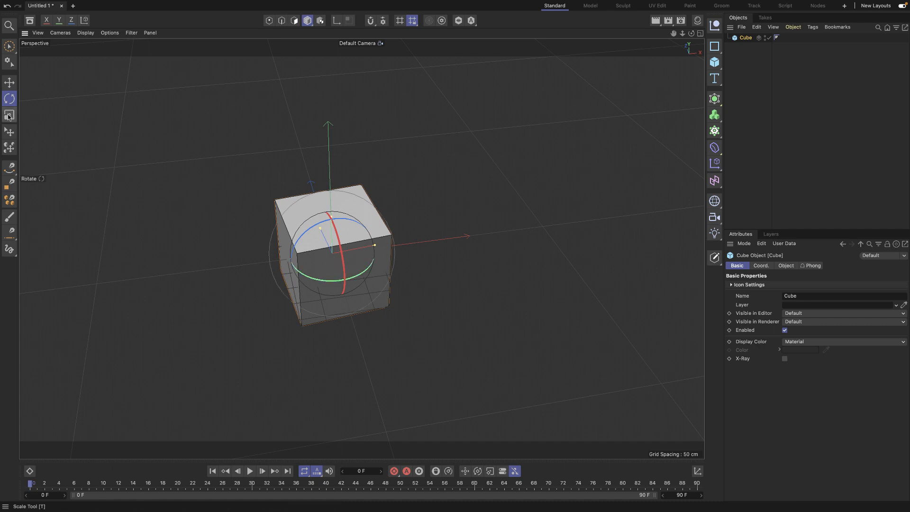
pyautogui.click(10, 115)
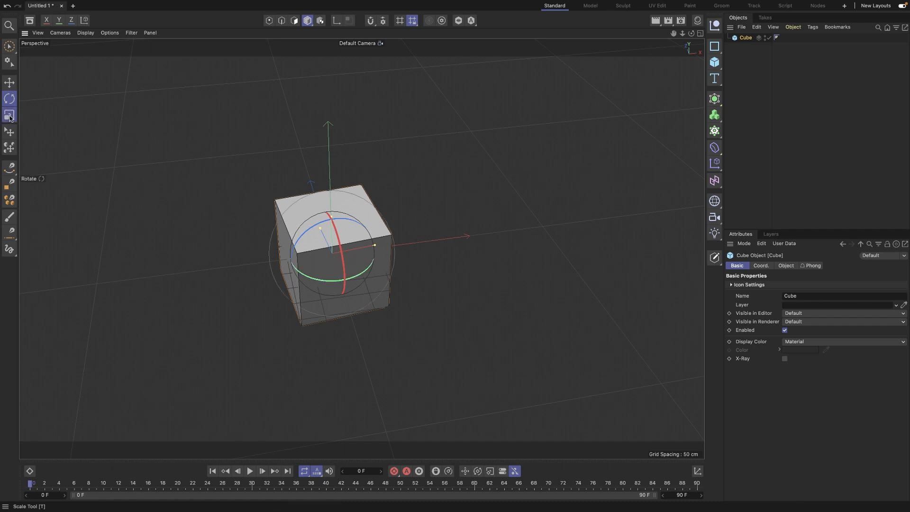
pyautogui.click(9, 115)
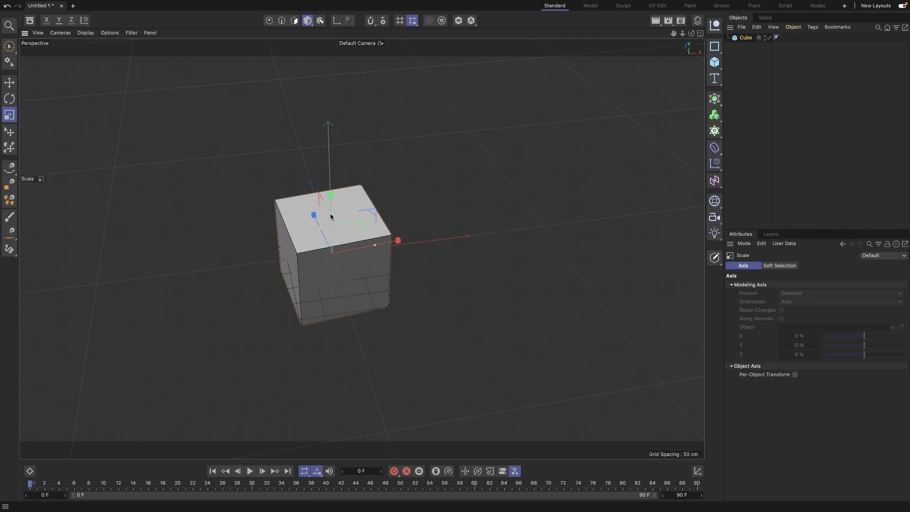
pyautogui.moveTo(328, 197); pyautogui.dragTo(329, 115)
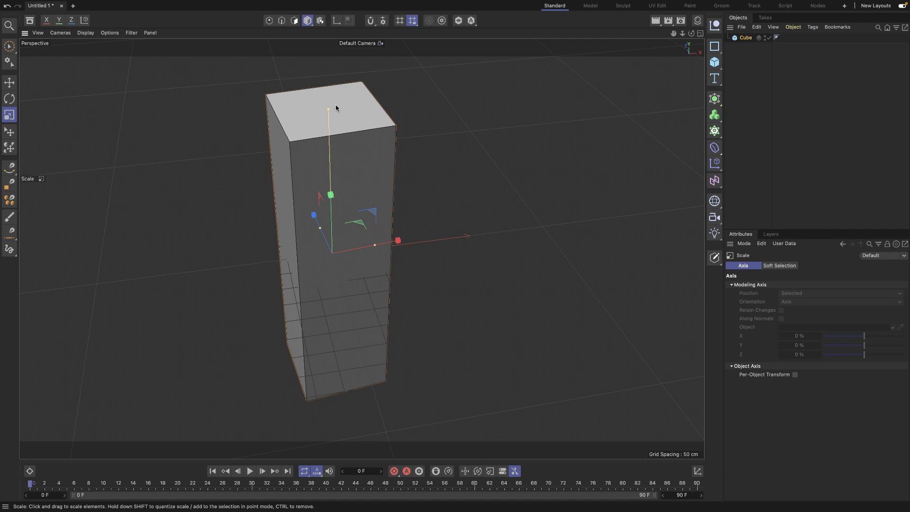
pyautogui.moveTo(346, 120)
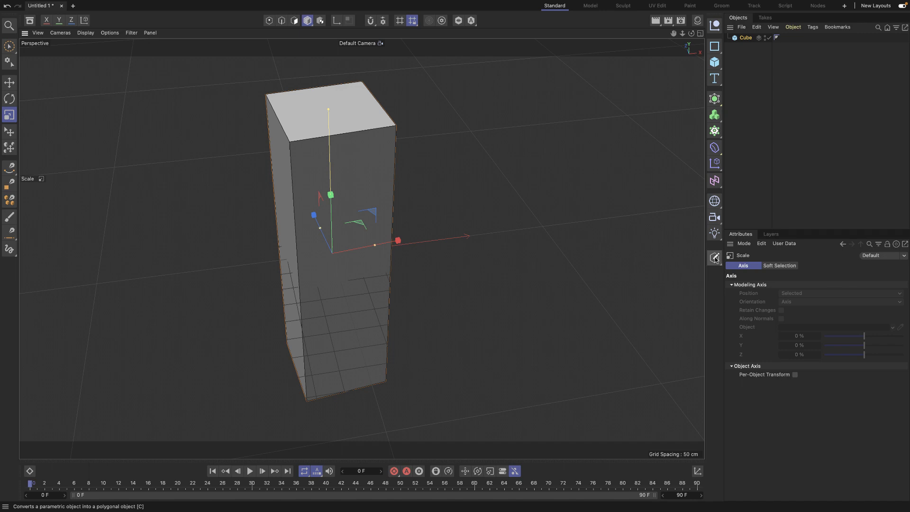
pyautogui.moveTo(715, 258)
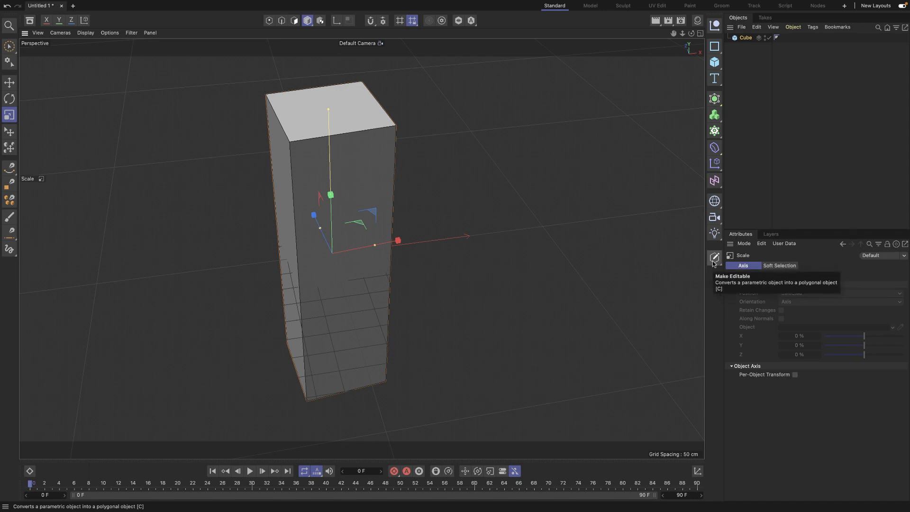
# Step: Make the box an editable polygon and drag its axis point up to the top face
pyautogui.click(715, 257)
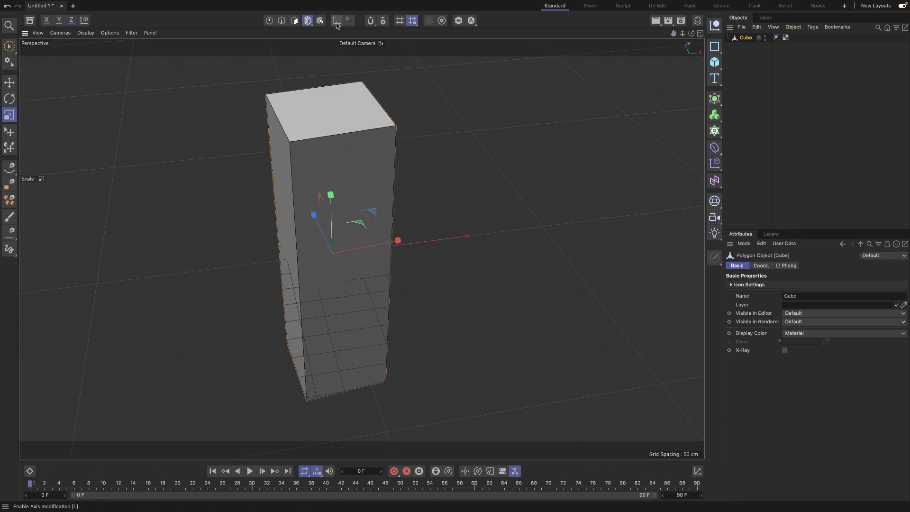
pyautogui.moveTo(335, 20)
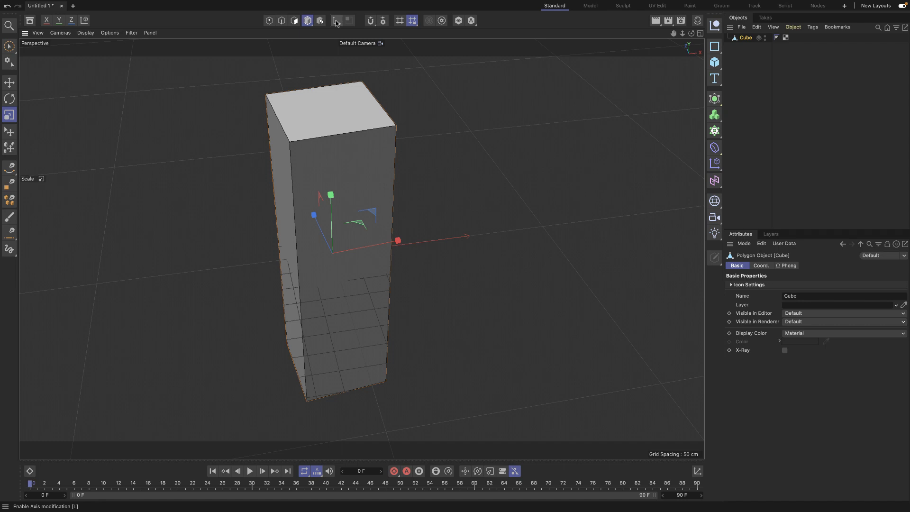
pyautogui.moveTo(336, 20)
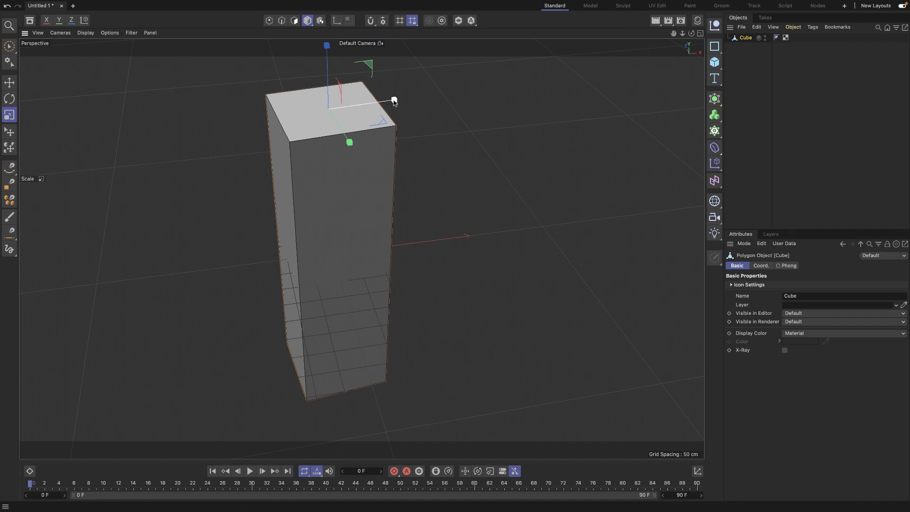
pyautogui.moveTo(393, 99); pyautogui.dragTo(395, 100)
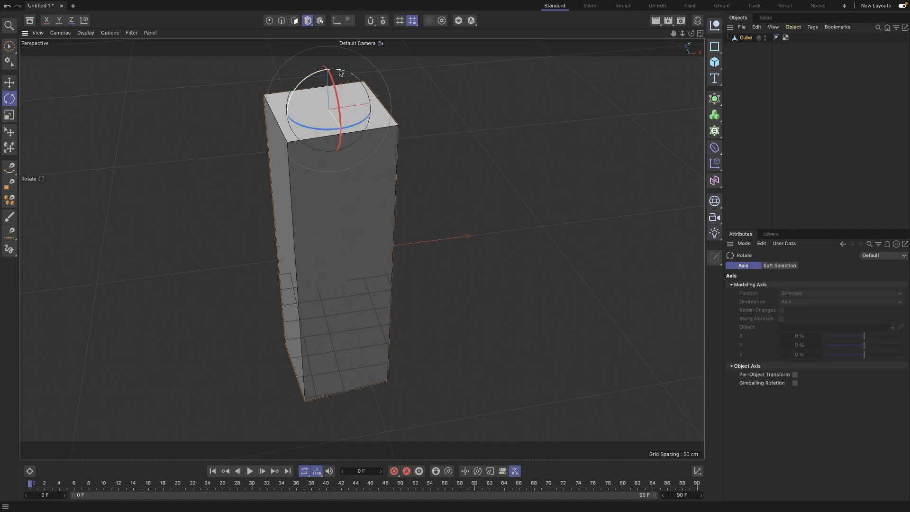
# Step: Swing the box around its new top-face axis a few times and return it upright
pyautogui.moveTo(339, 73); pyautogui.dragTo(459, 104)
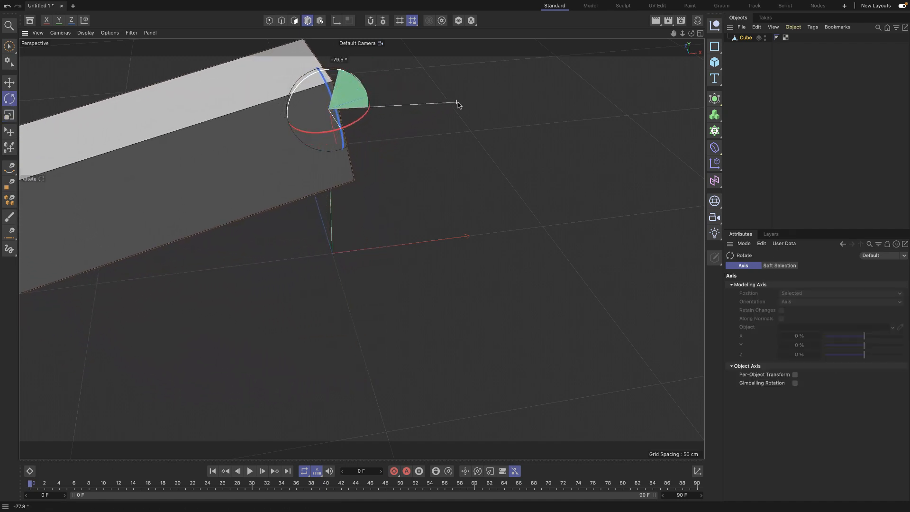
pyautogui.moveTo(459, 105); pyautogui.dragTo(317, 76)
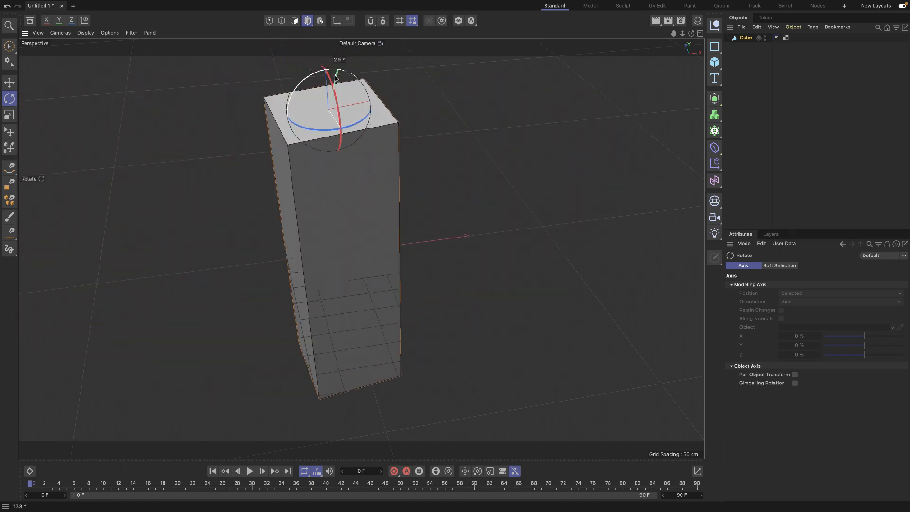
pyautogui.moveTo(336, 79); pyautogui.dragTo(373, 68)
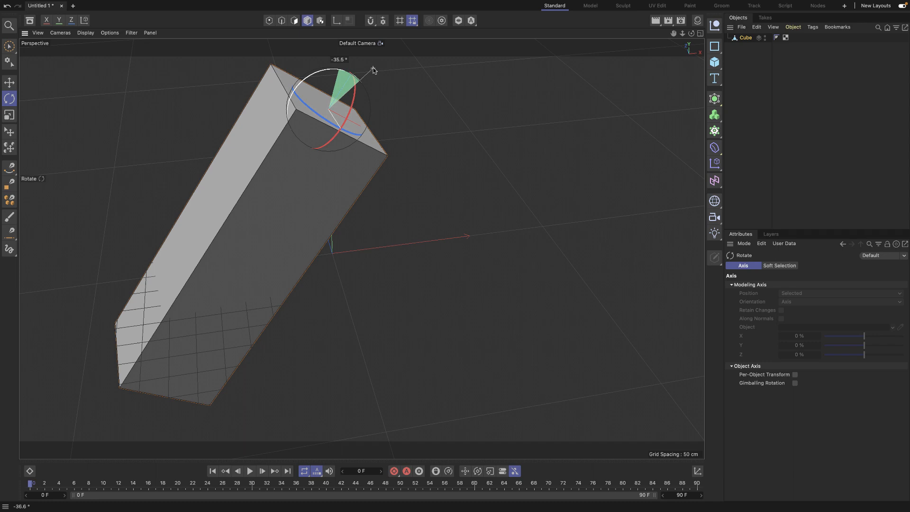
pyautogui.moveTo(348, 76); pyautogui.dragTo(334, 87)
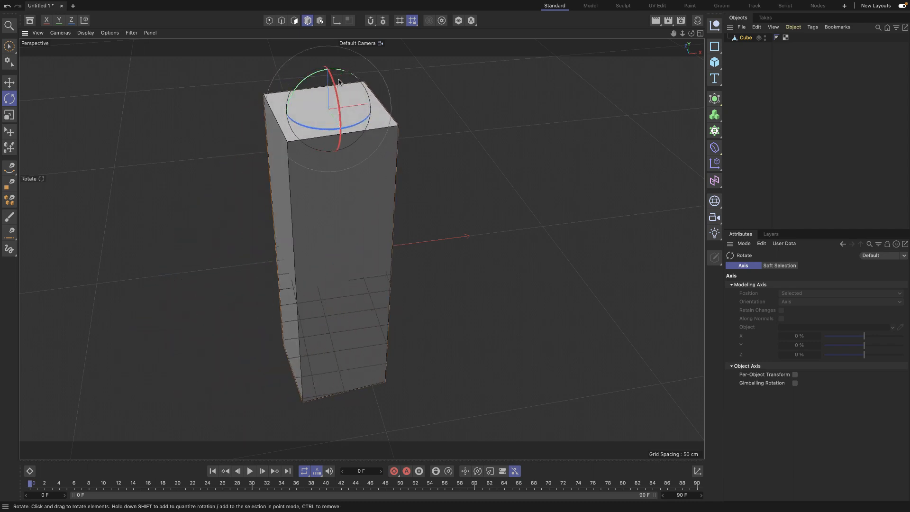
pyautogui.moveTo(339, 82); pyautogui.dragTo(337, 79)
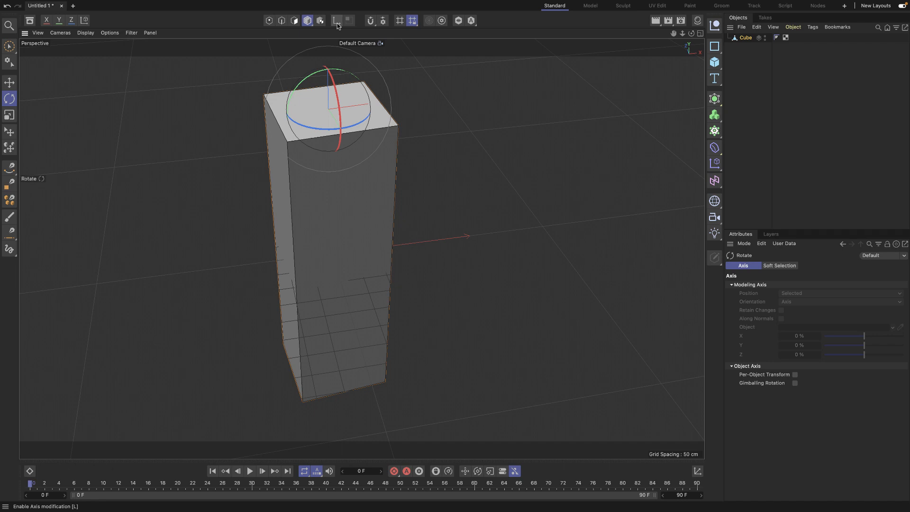
pyautogui.moveTo(336, 19)
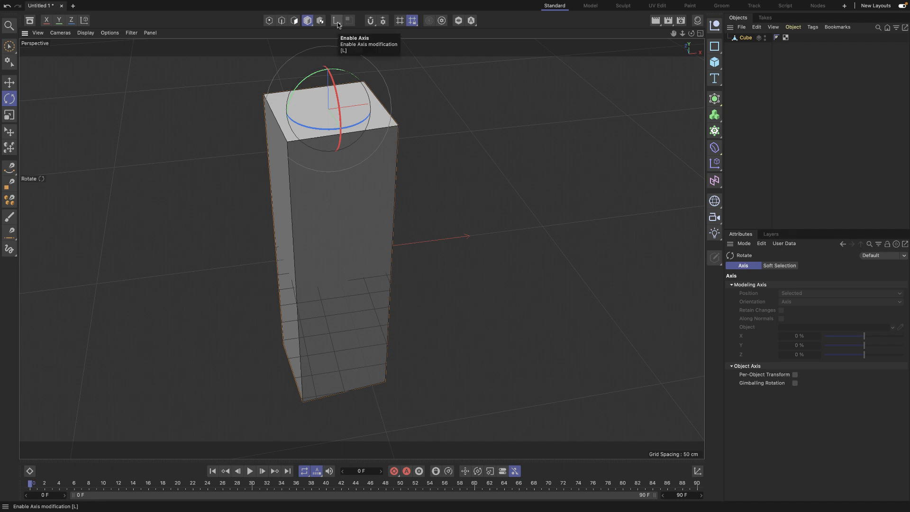